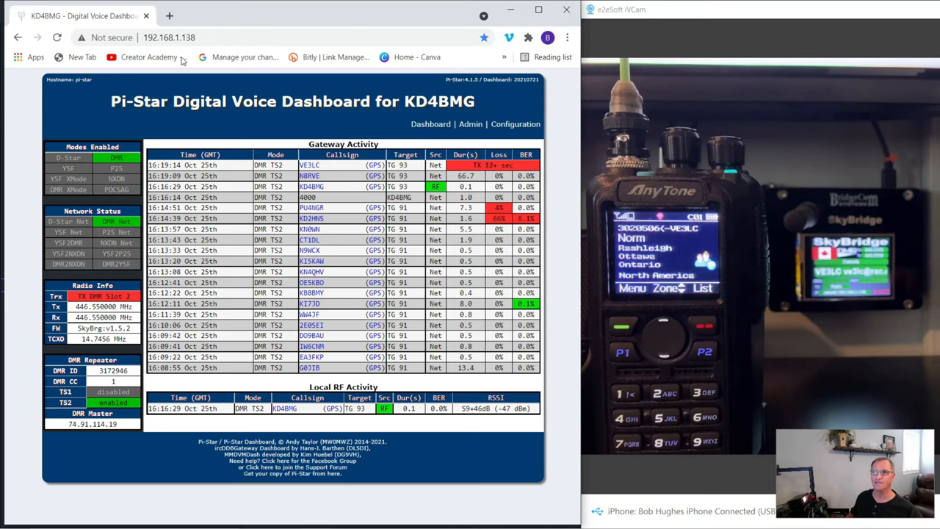
# Search the web for brandmeister from a new browser tab.
pyautogui.click(170, 15)
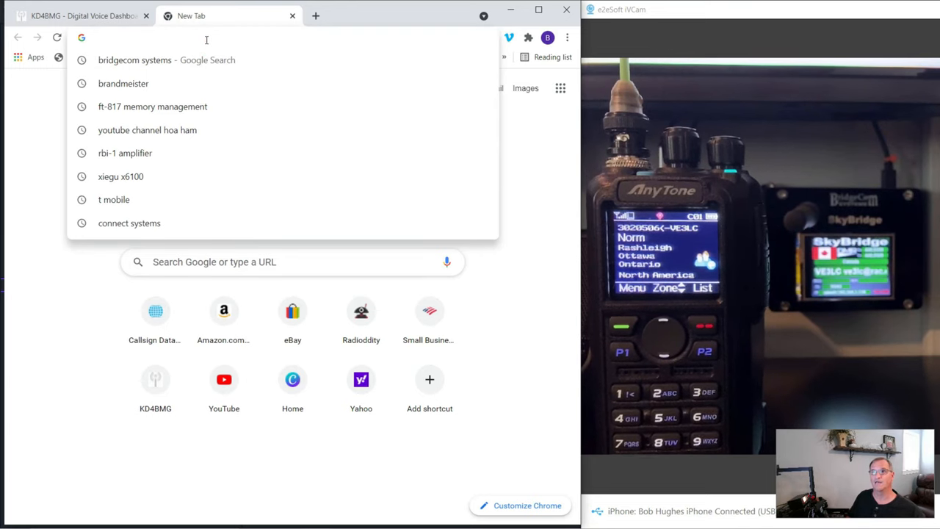
pyautogui.write('bridgecom.com')
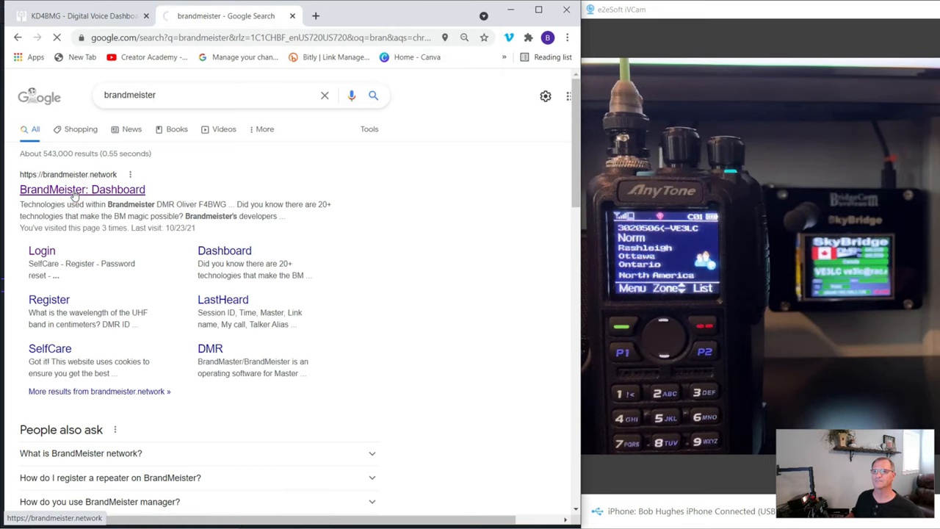
# Sign in to BrandMeister SelfCare as KD4BMG and expand My hotspots in the sidebar.
pyautogui.click(82, 189)
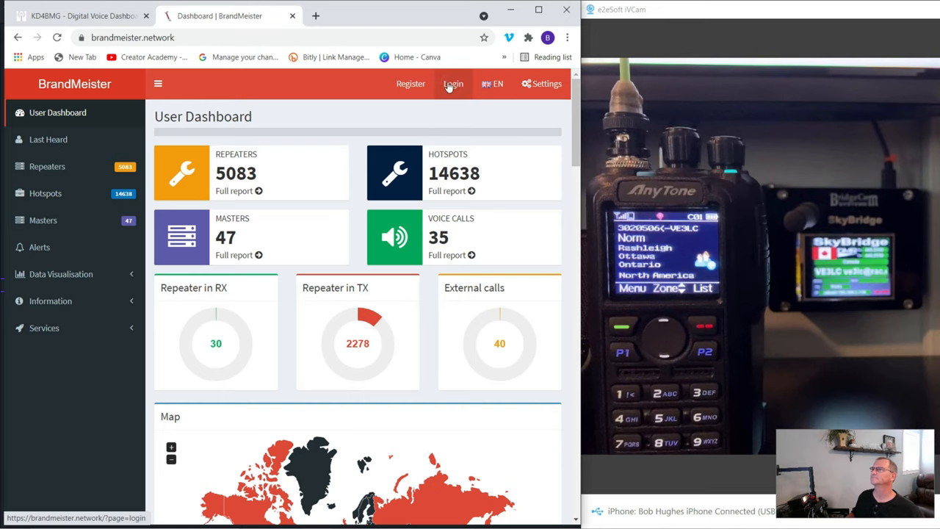
pyautogui.click(452, 82)
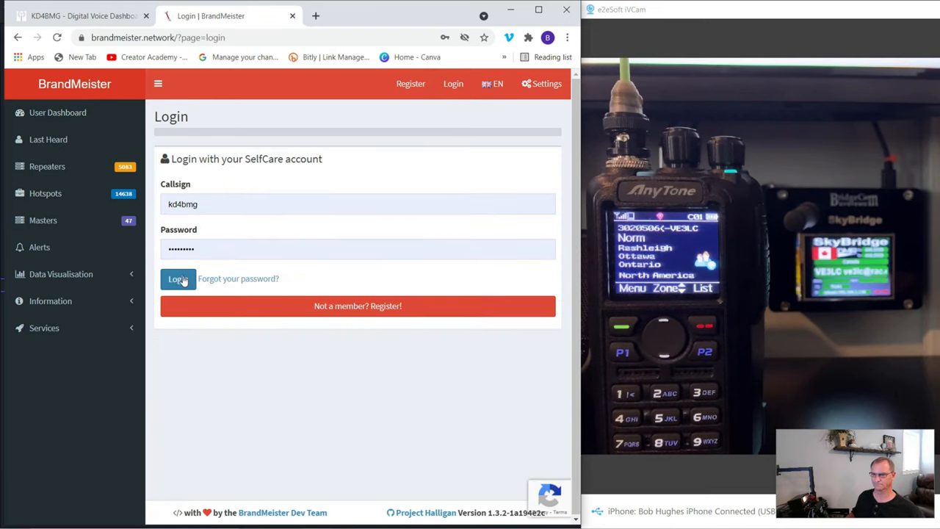
pyautogui.click(177, 279)
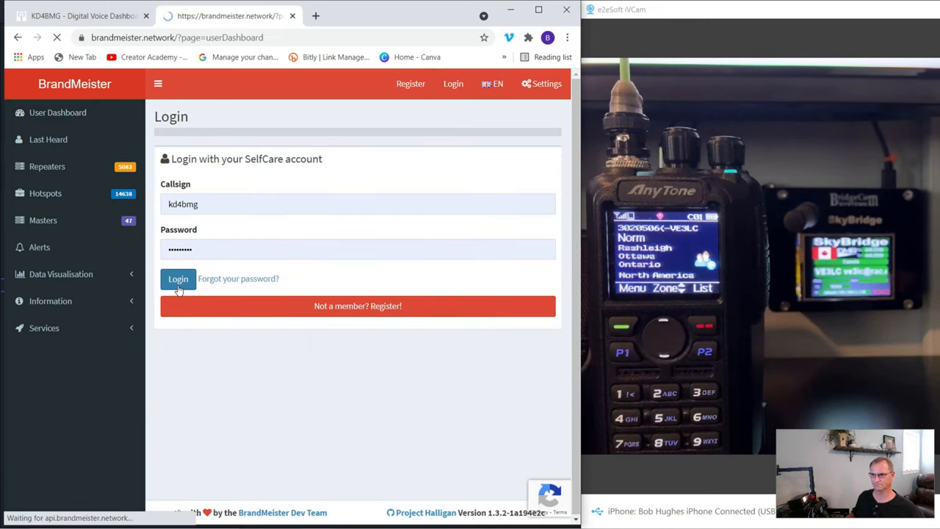
pyautogui.click(177, 279)
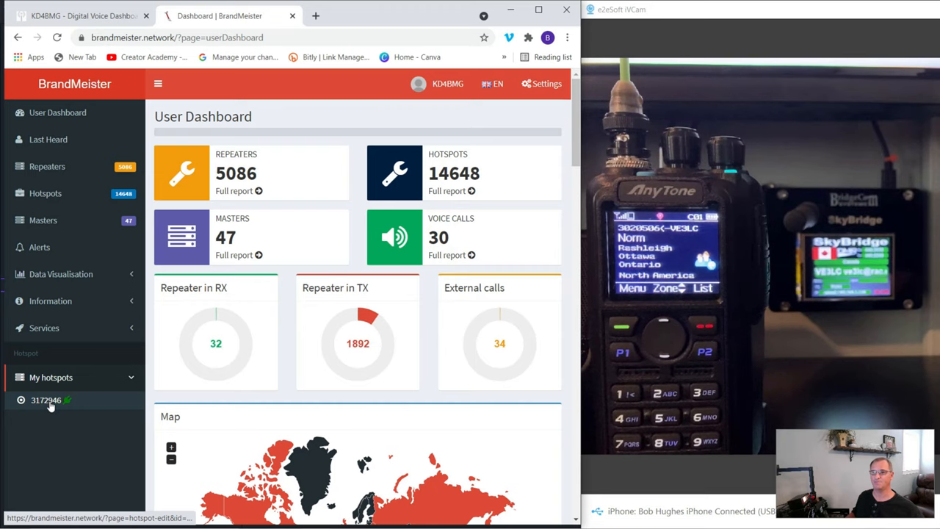
# Show hotspot 3172946's settings with its Actions section in view.
pyautogui.click(46, 400)
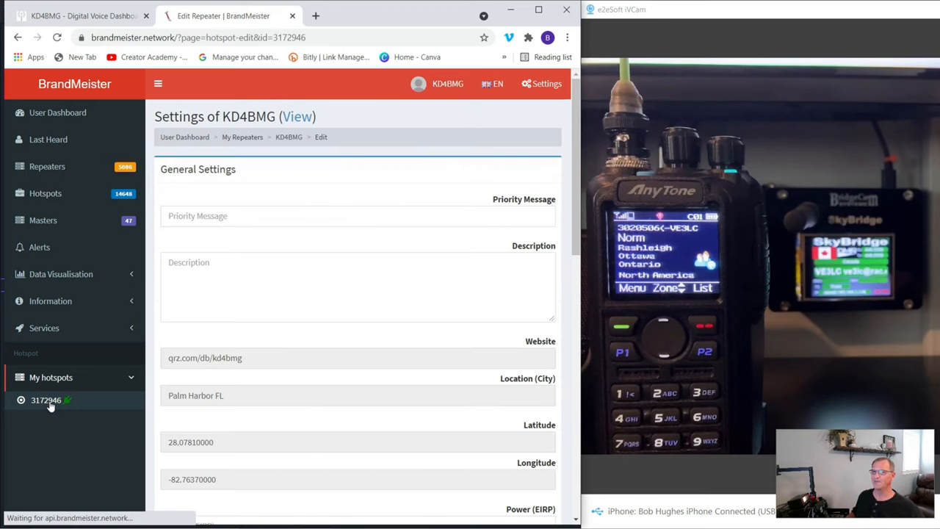
pyautogui.moveTo(320, 348)
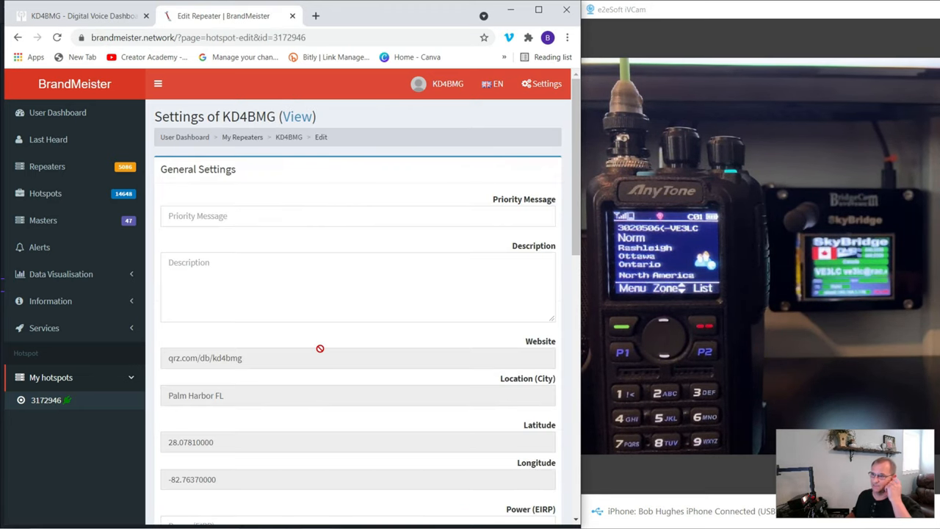
pyautogui.scroll(-3)
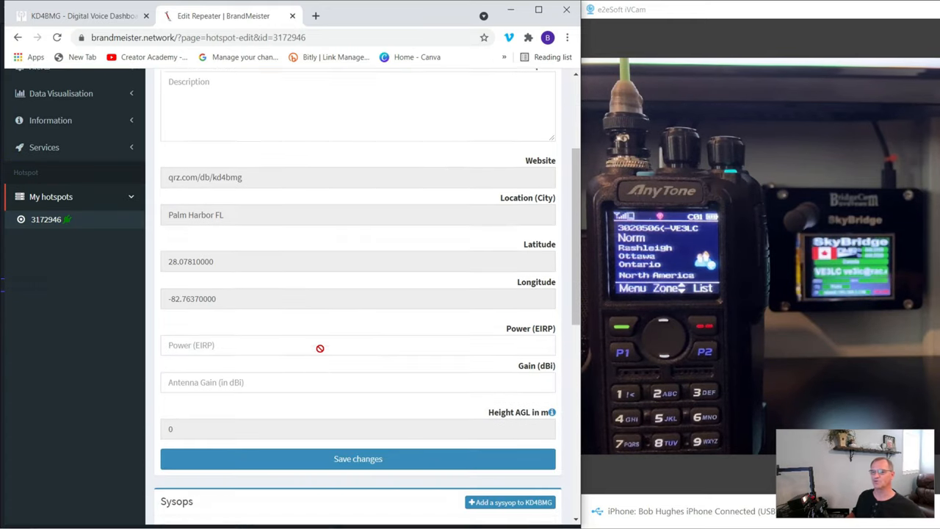
pyautogui.scroll(-3)
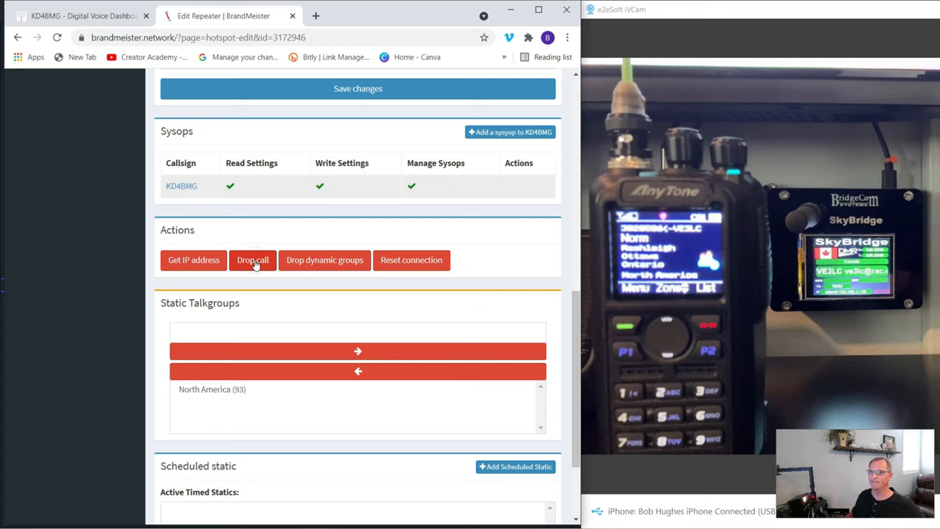
# Drop the active talkgroup call on hotspot 3172946.
pyautogui.click(253, 258)
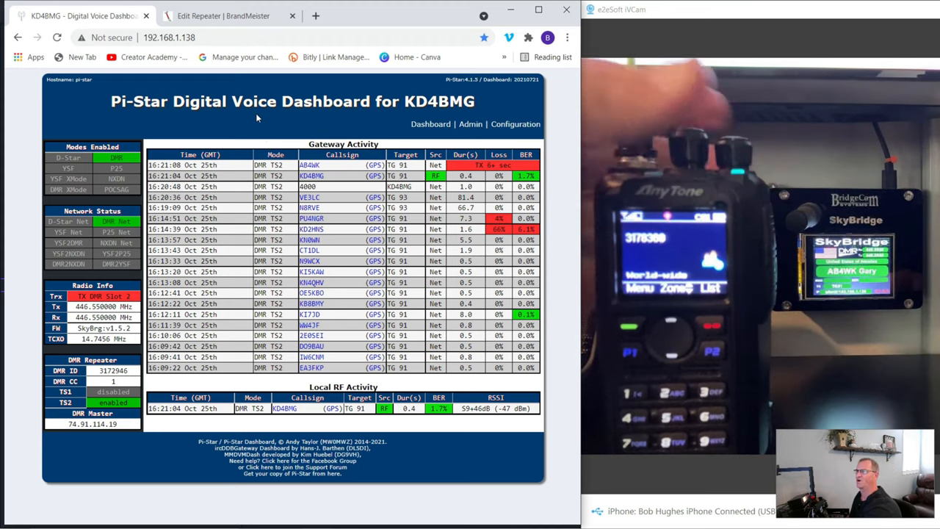
# Back on the Edit Repeater page, acknowledge success and drop the slot 0 call again.
pyautogui.click(223, 15)
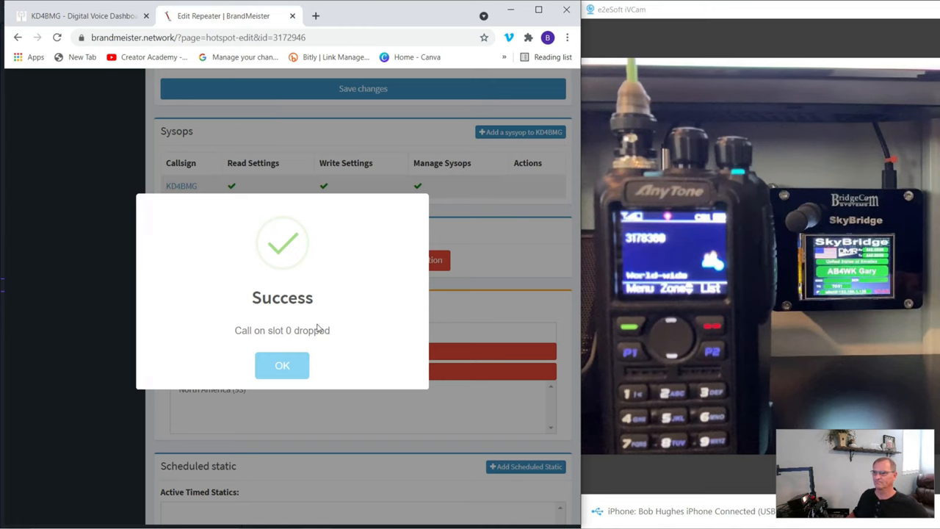
pyautogui.click(282, 364)
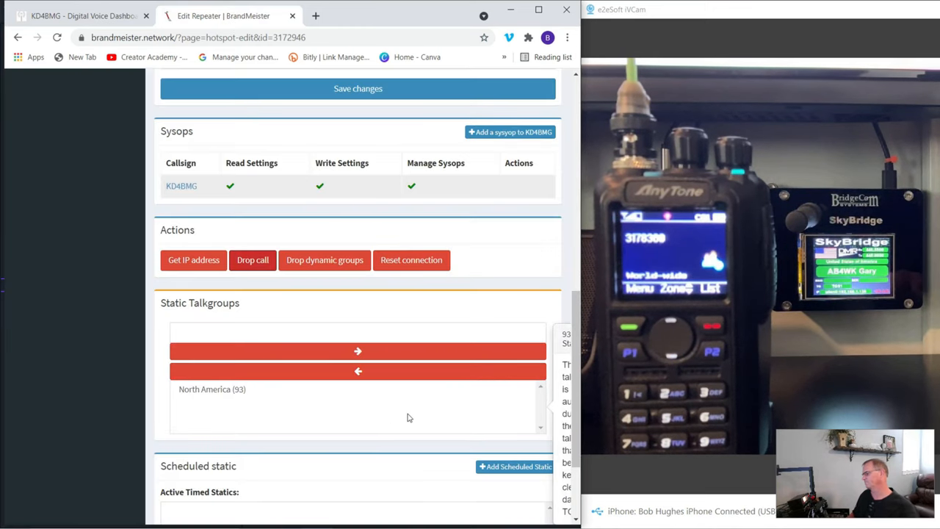
pyautogui.moveTo(243, 254)
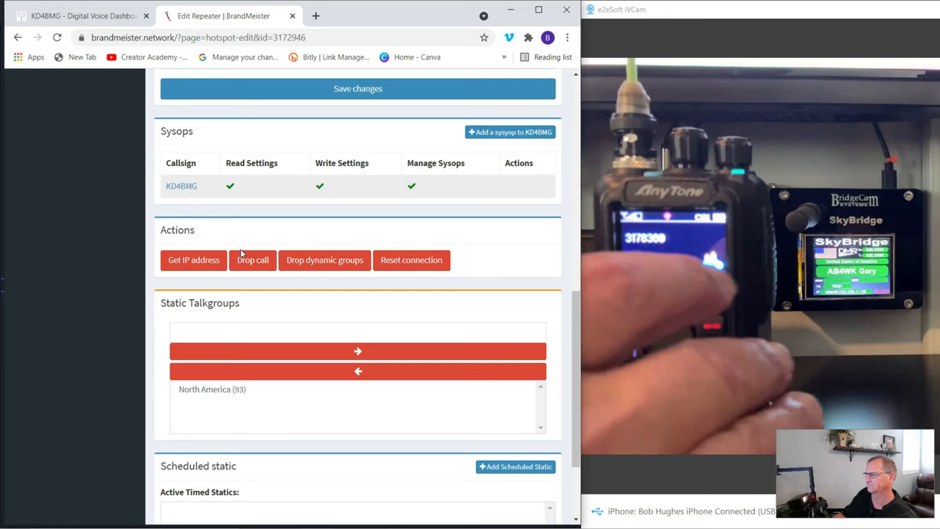
pyautogui.click(252, 258)
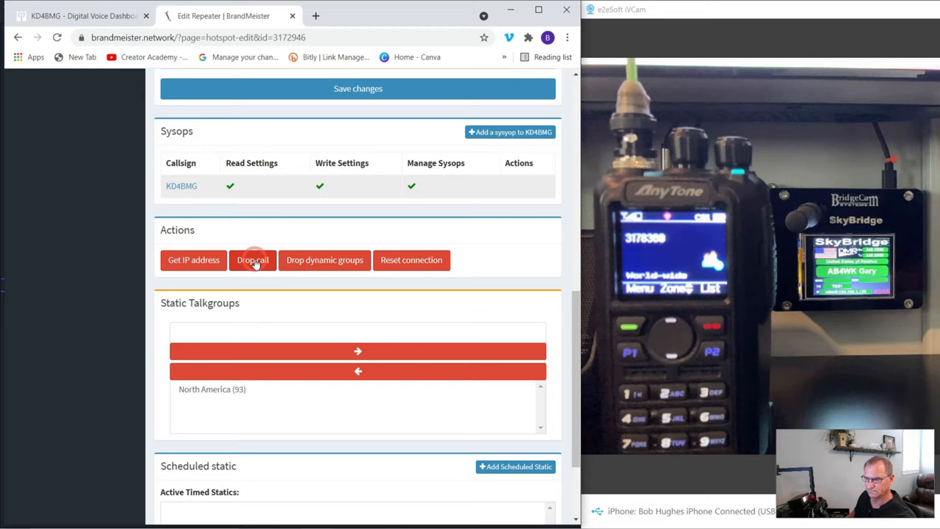
pyautogui.click(253, 258)
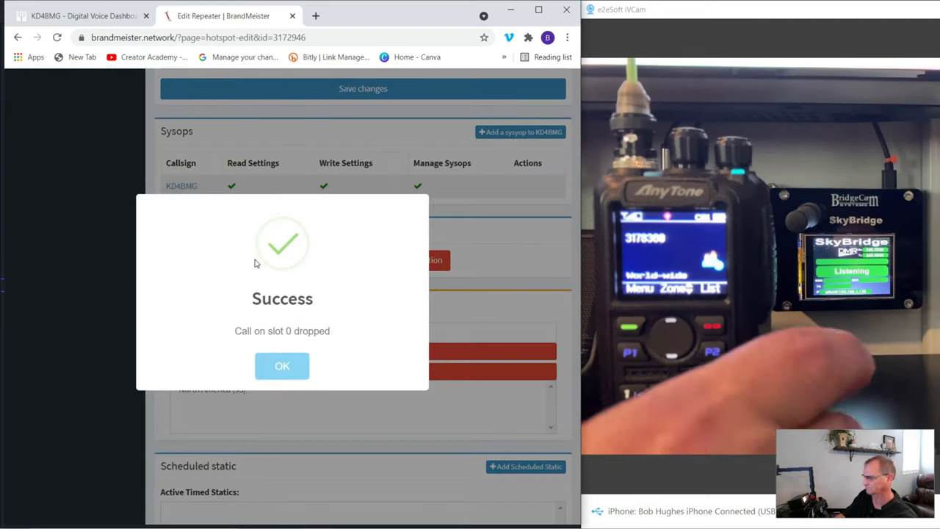